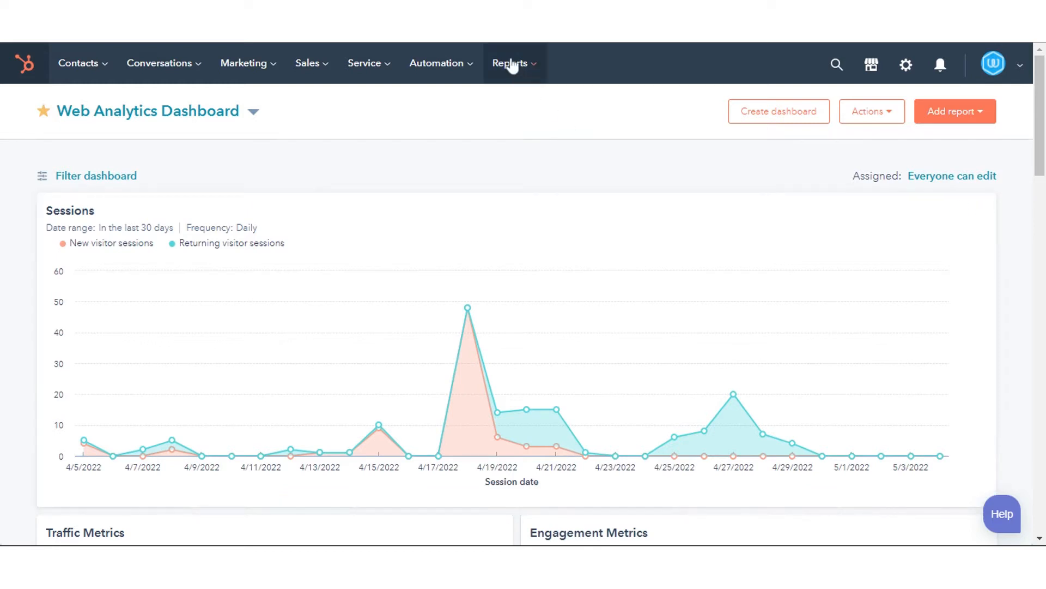
- Go from Reports in the top navigation to the Analytics Tools overview page
{"action": "left_click", "coordinate": [511, 63]}
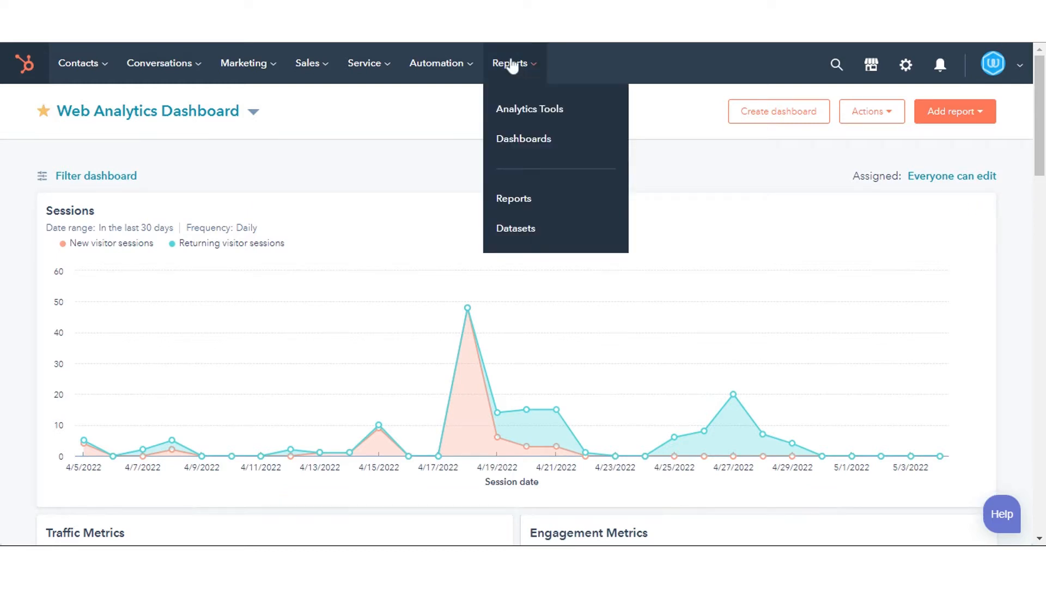
{"action": "left_click", "coordinate": [524, 111]}
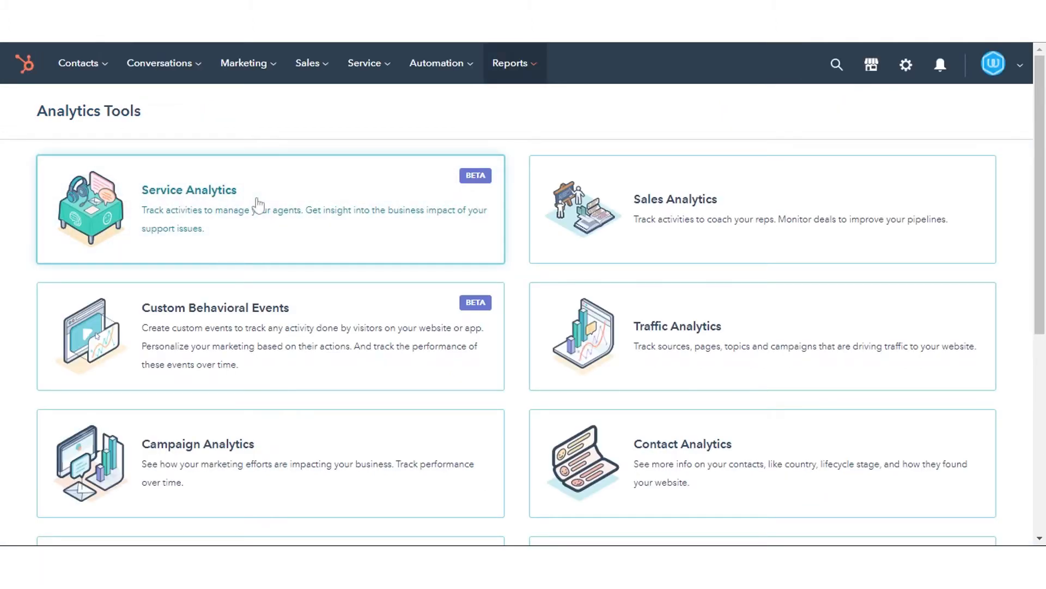
- Open Service Analytics' Average time to close ticket report, toggling Over time and back to Totals
{"action": "left_click", "coordinate": [189, 190]}
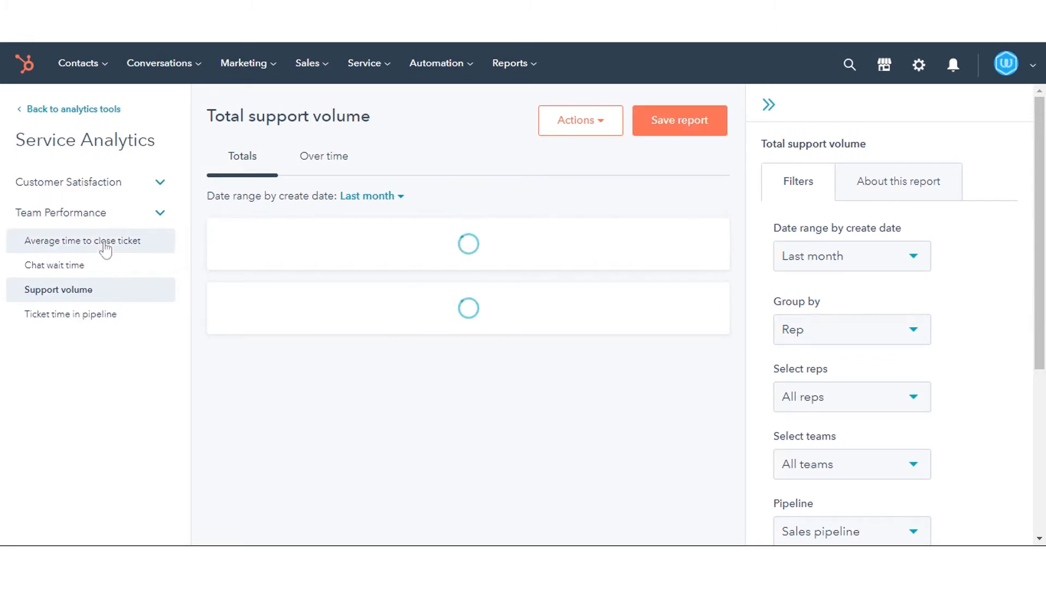
{"action": "left_click", "coordinate": [83, 241]}
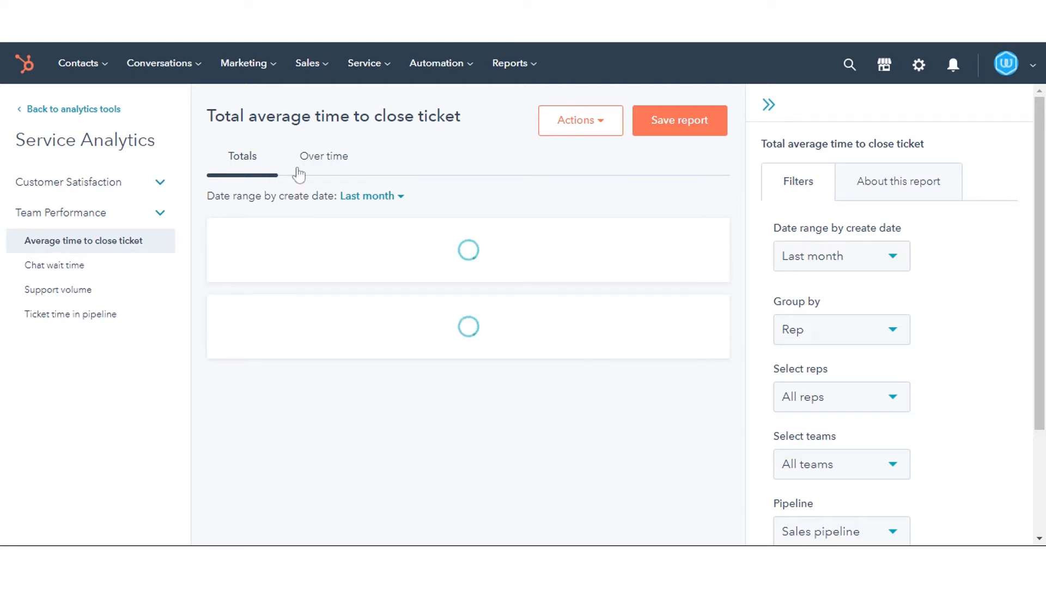
{"action": "left_click", "coordinate": [323, 156]}
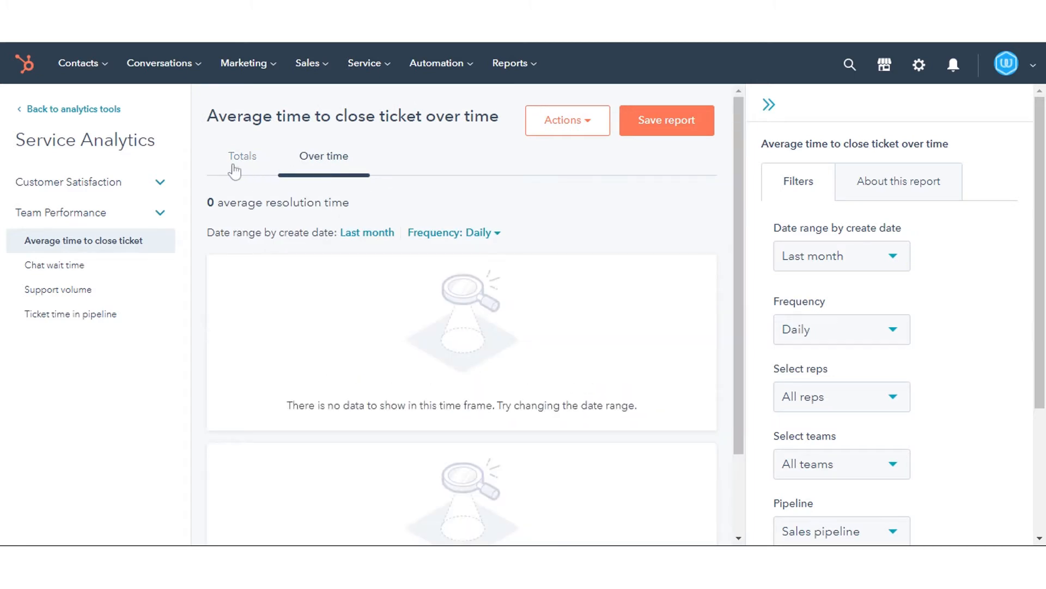
{"action": "left_click", "coordinate": [242, 155]}
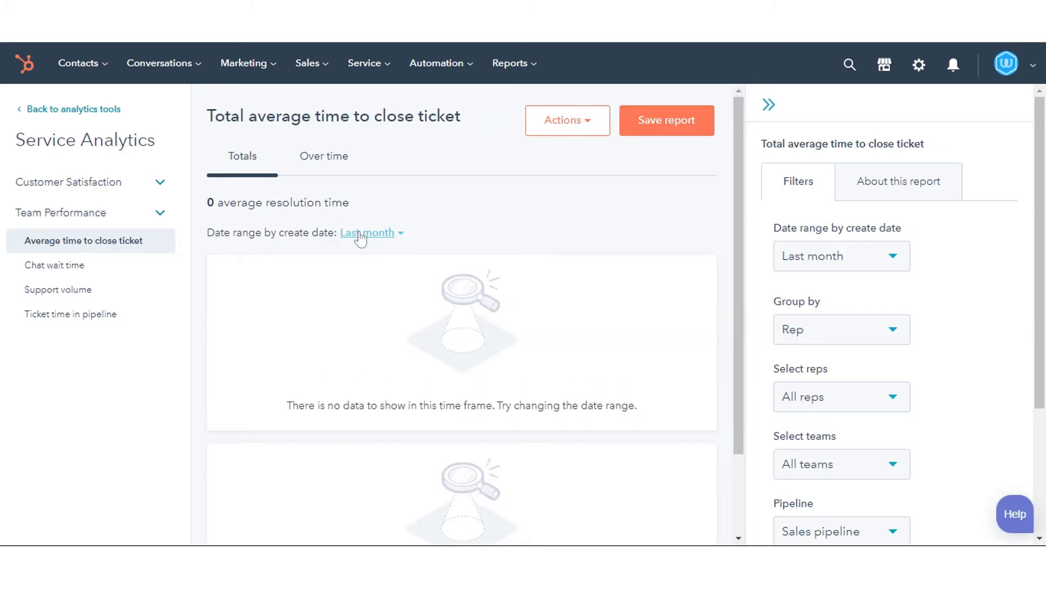
{"action": "left_click", "coordinate": [366, 232]}
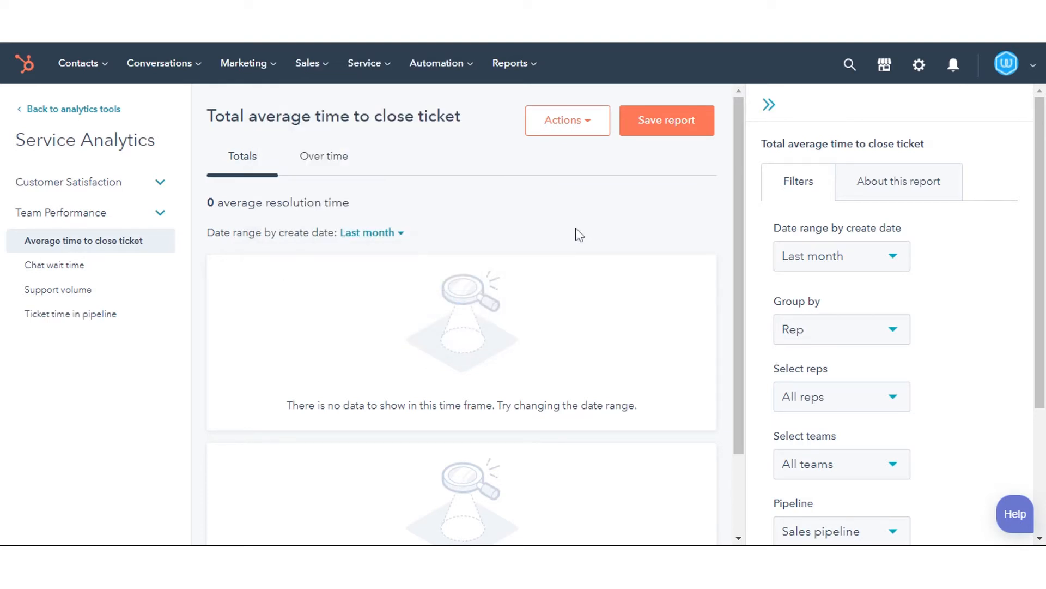
{"action": "mouse_move", "coordinate": [813, 194]}
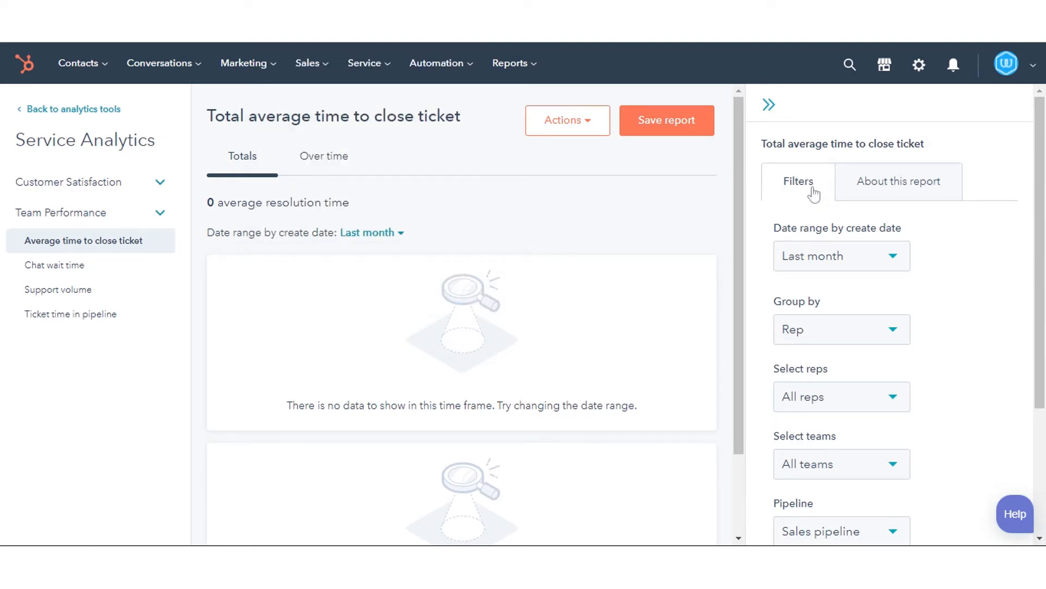
{"action": "mouse_move", "coordinate": [898, 185]}
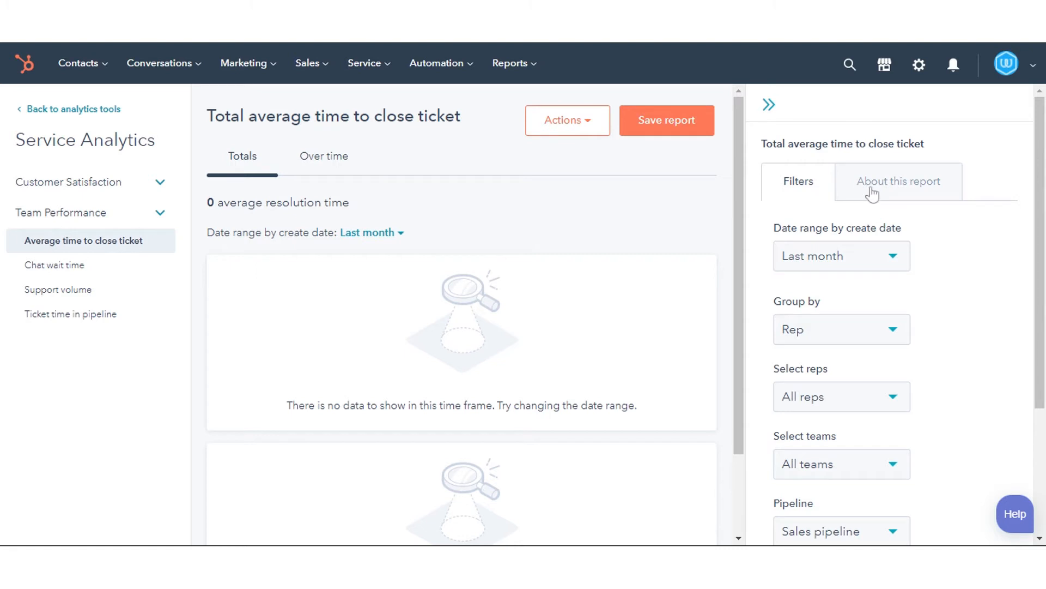
{"action": "mouse_move", "coordinate": [848, 252]}
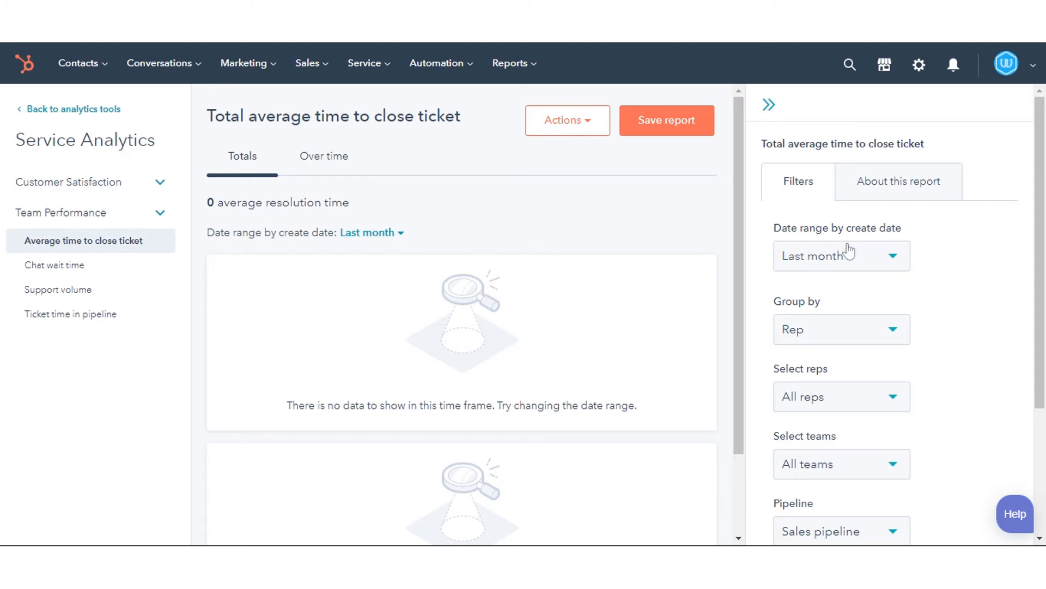
- Set the report's Date range by create date to This week
{"action": "left_click", "coordinate": [841, 255]}
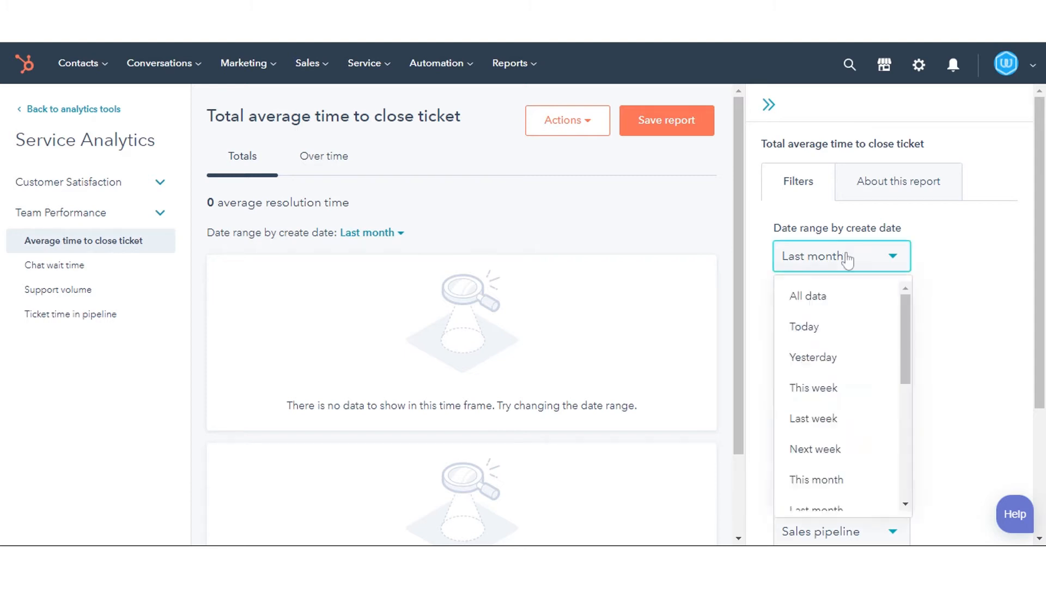
{"action": "mouse_move", "coordinate": [813, 388]}
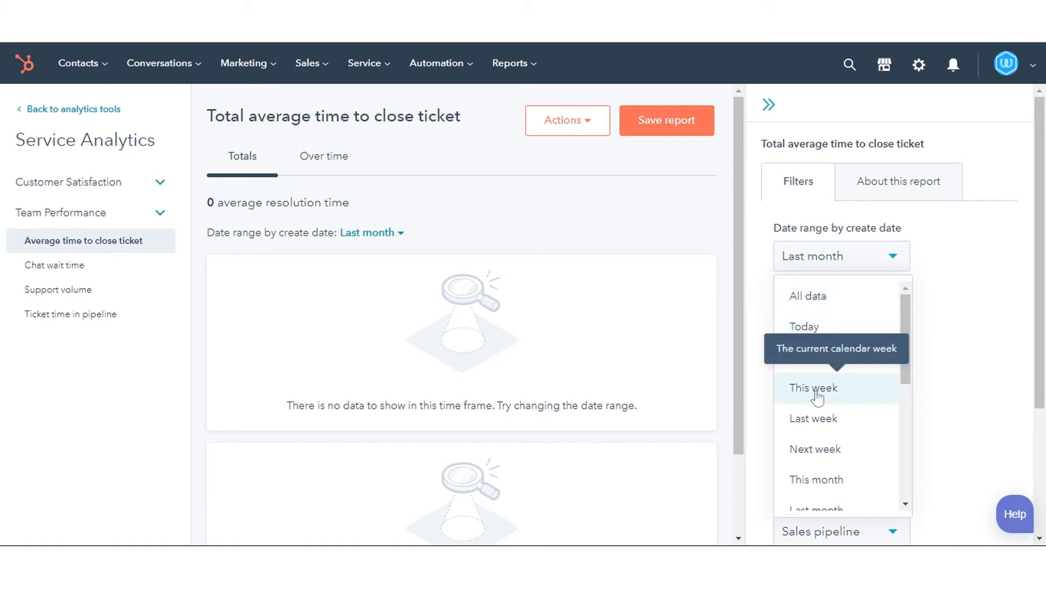
{"action": "left_click", "coordinate": [814, 388]}
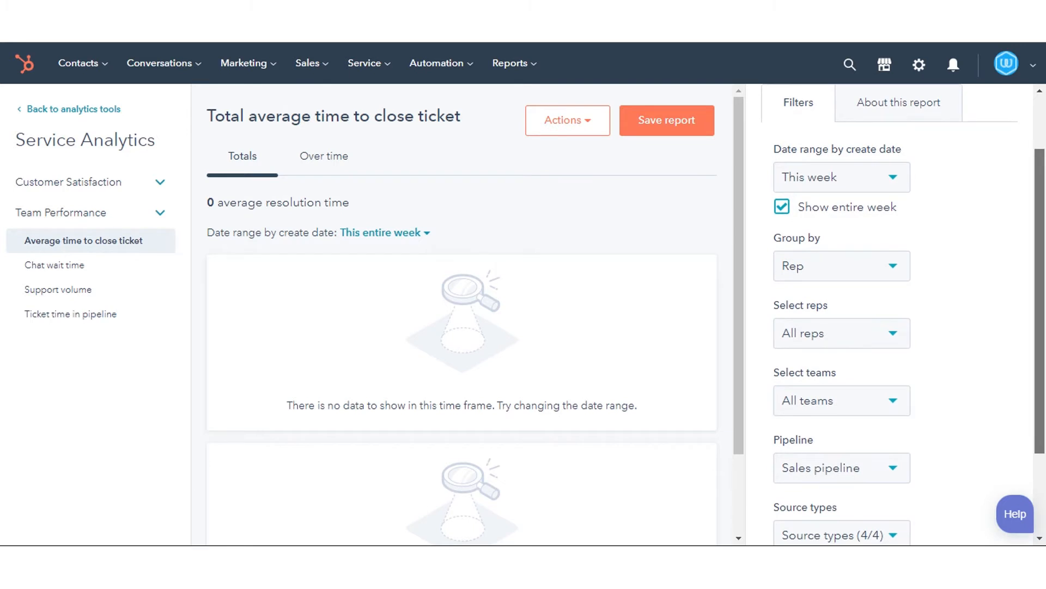
{"action": "scroll", "scroll_direction": "down", "scroll_amount": 3}
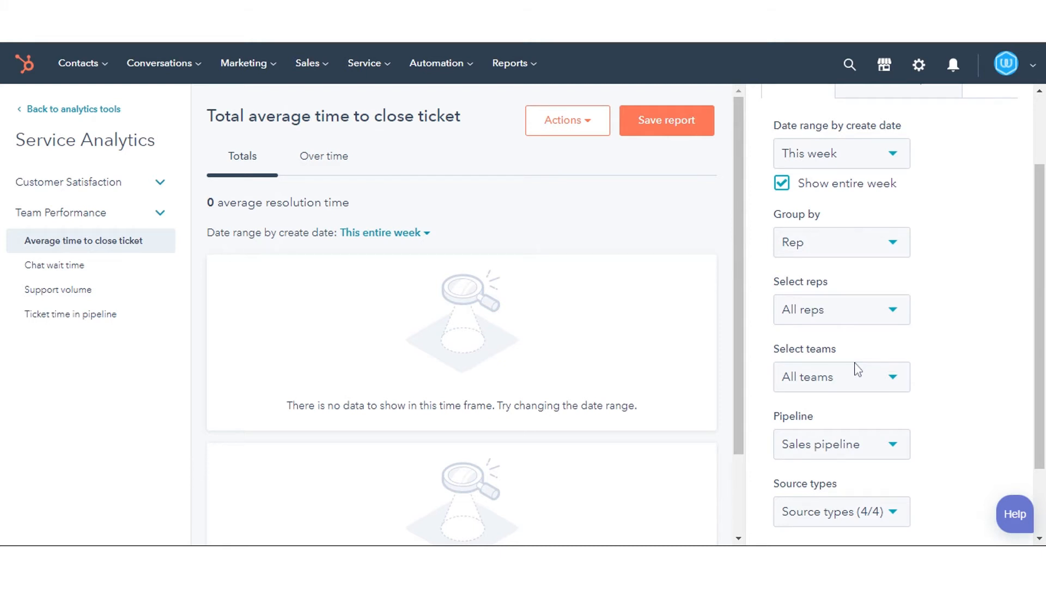
- Add the Web team to the report's team filter
{"action": "left_click", "coordinate": [840, 376]}
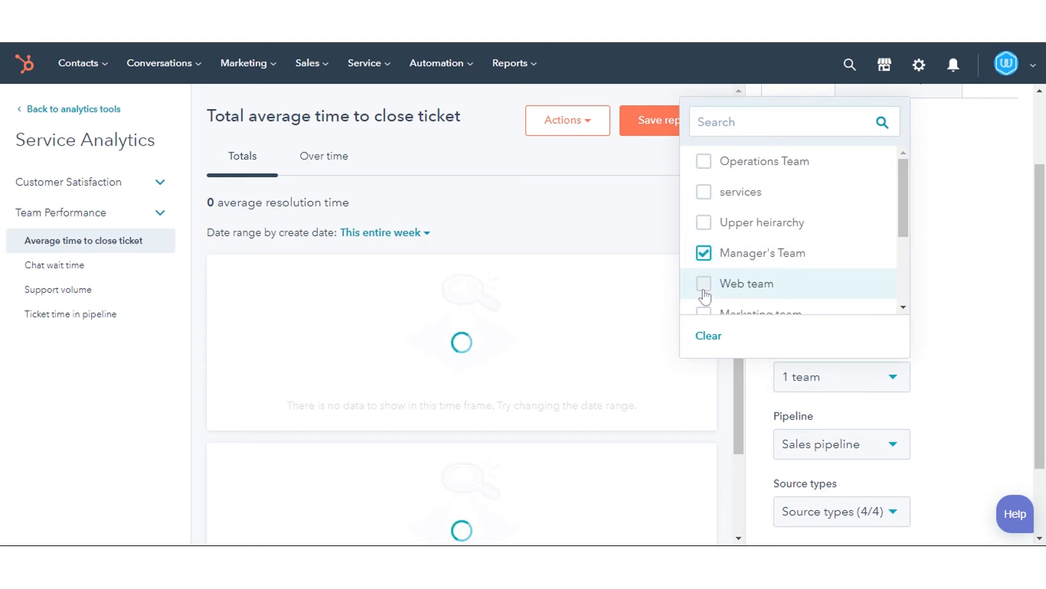
{"action": "left_click", "coordinate": [705, 284]}
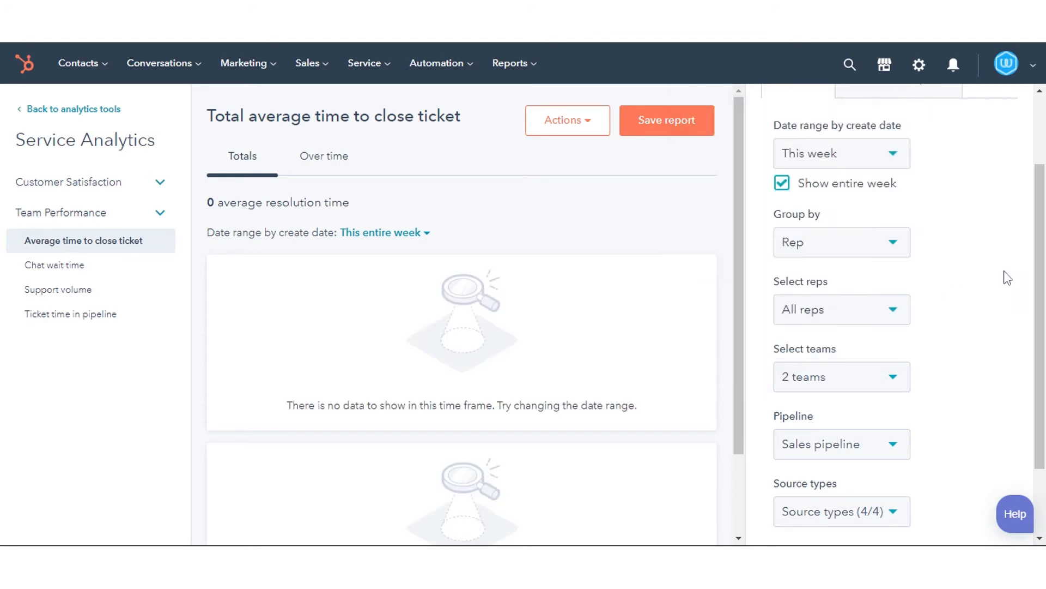
{"action": "scroll", "scroll_direction": "down", "scroll_amount": 3}
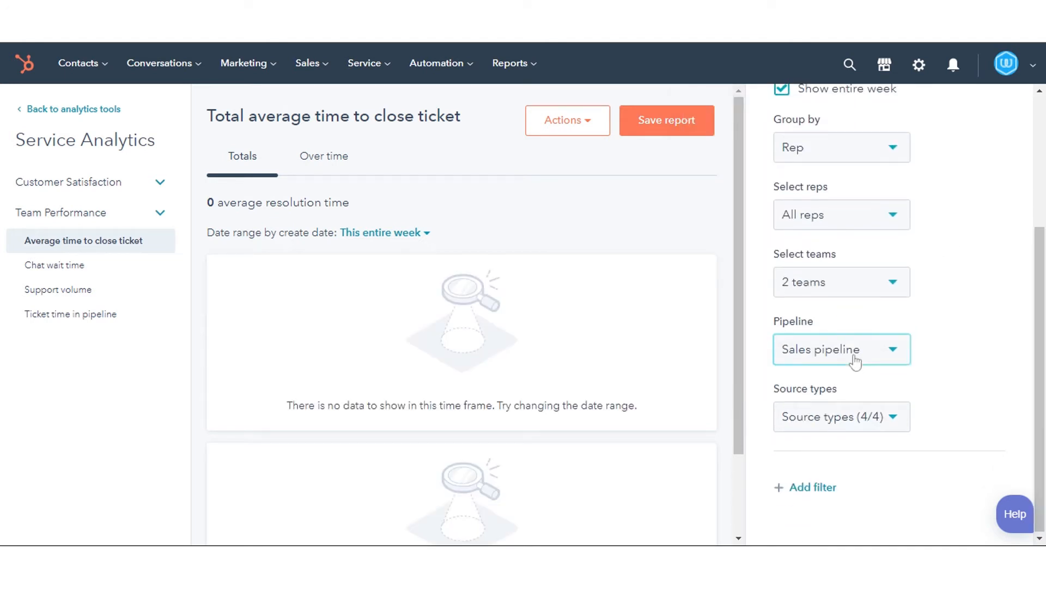
- Filter the report's source types to Email only, reading Source types (1/4)
{"action": "left_click", "coordinate": [841, 349]}
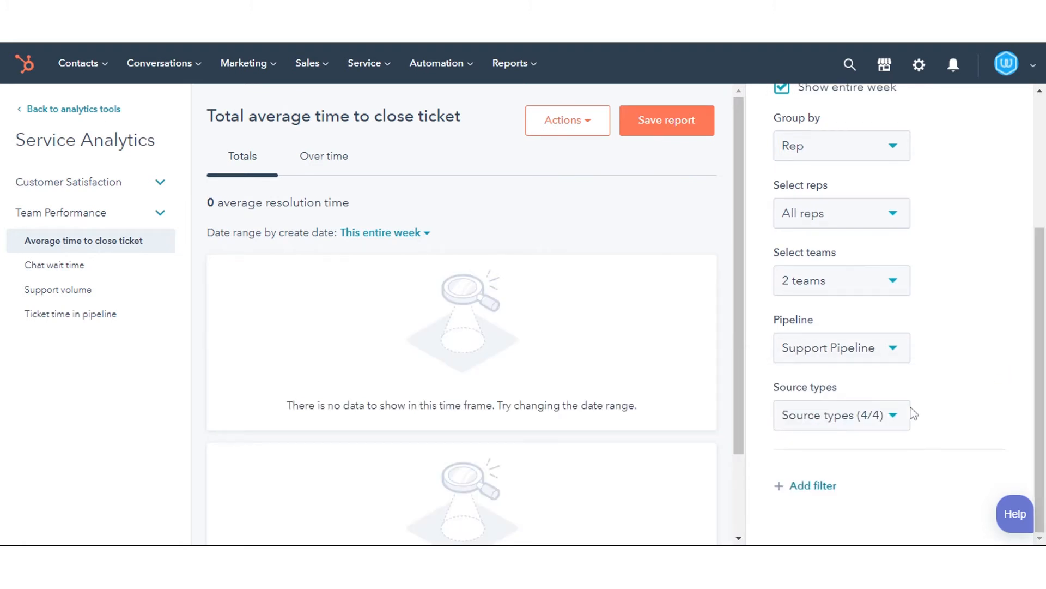
{"action": "left_click", "coordinate": [840, 280]}
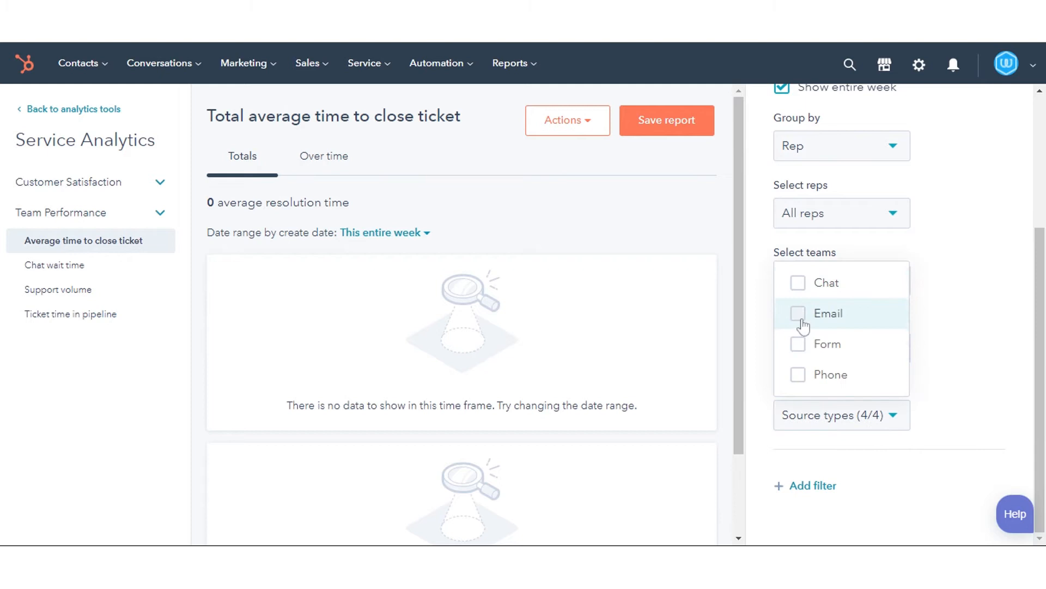
{"action": "left_click", "coordinate": [798, 314]}
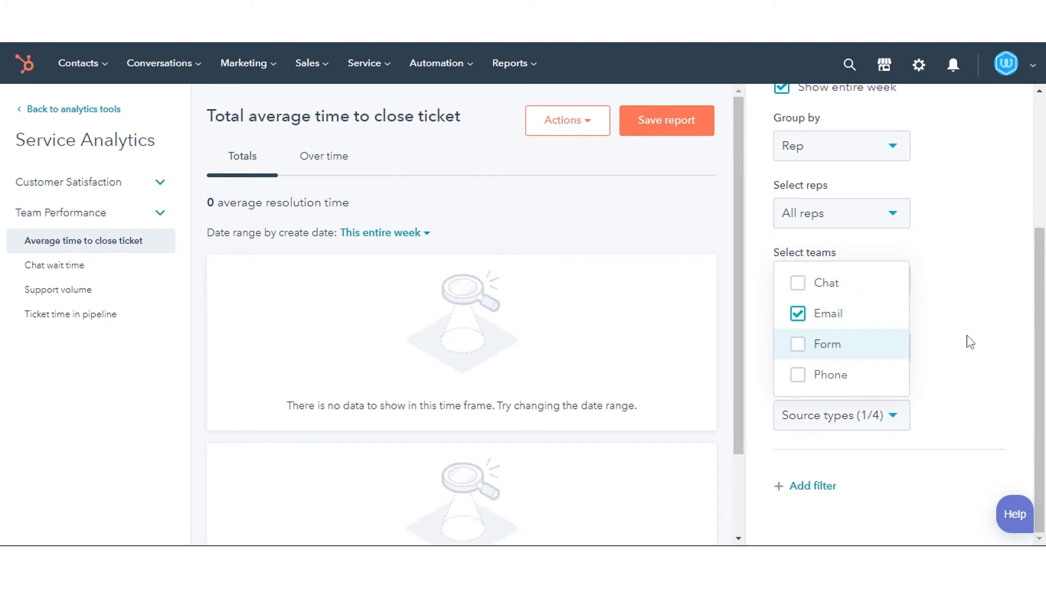
{"action": "mouse_move", "coordinate": [858, 352]}
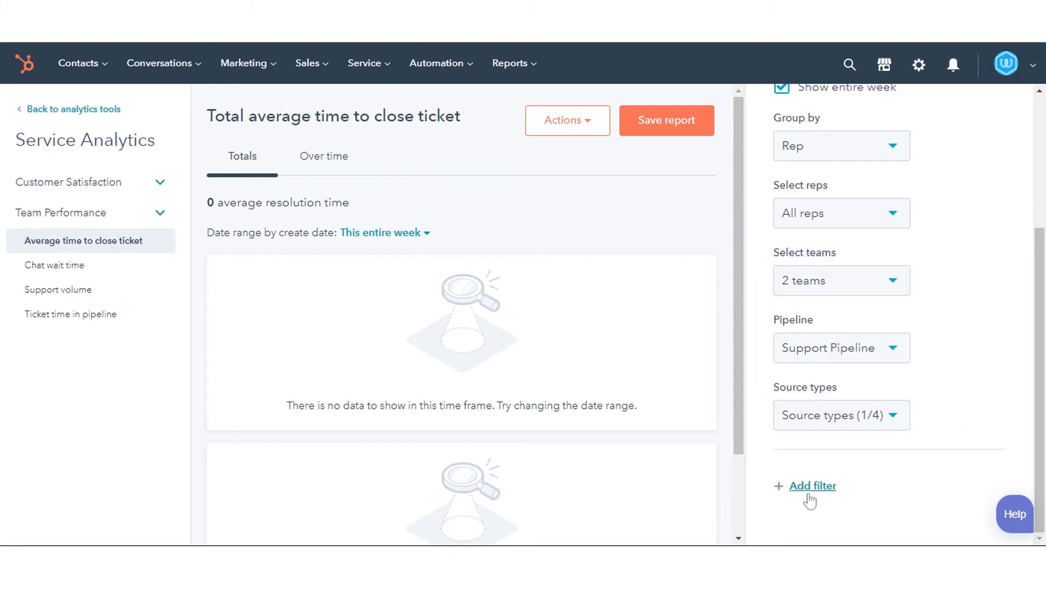
{"action": "left_click", "coordinate": [811, 485]}
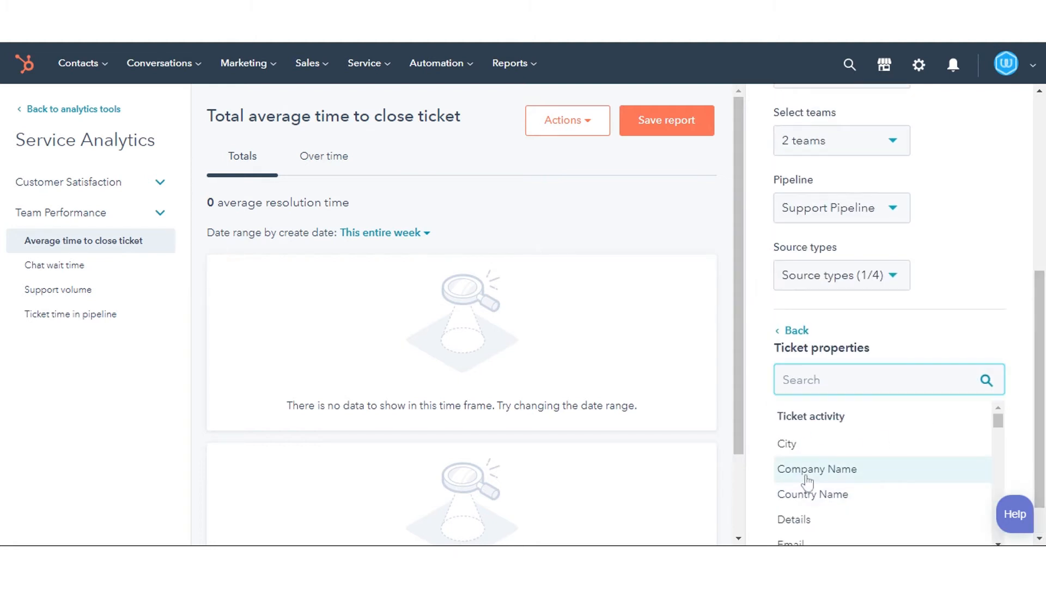
{"action": "left_click", "coordinate": [816, 468]}
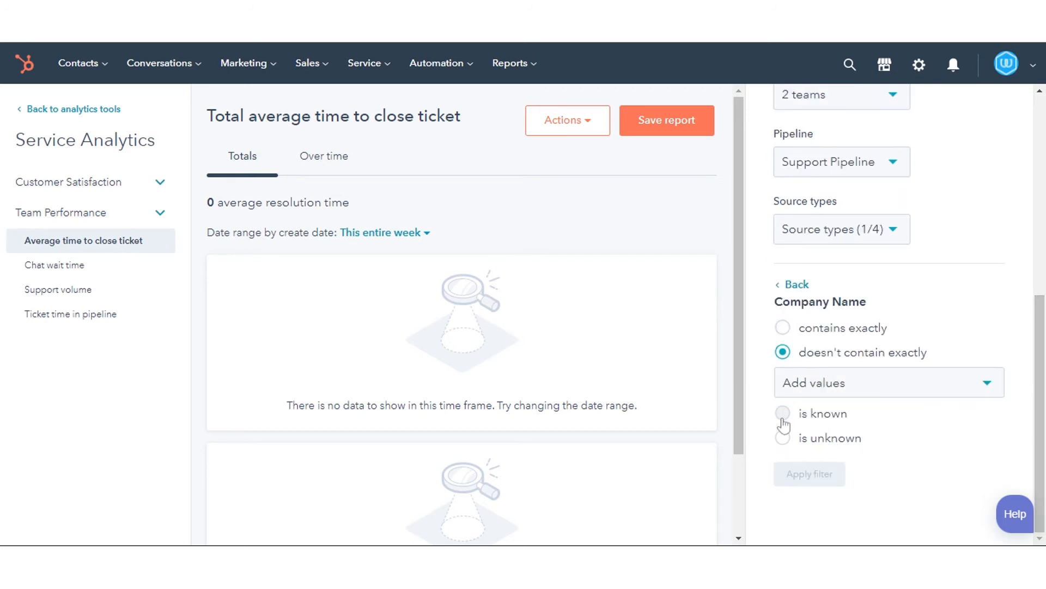
{"action": "left_click", "coordinate": [796, 285]}
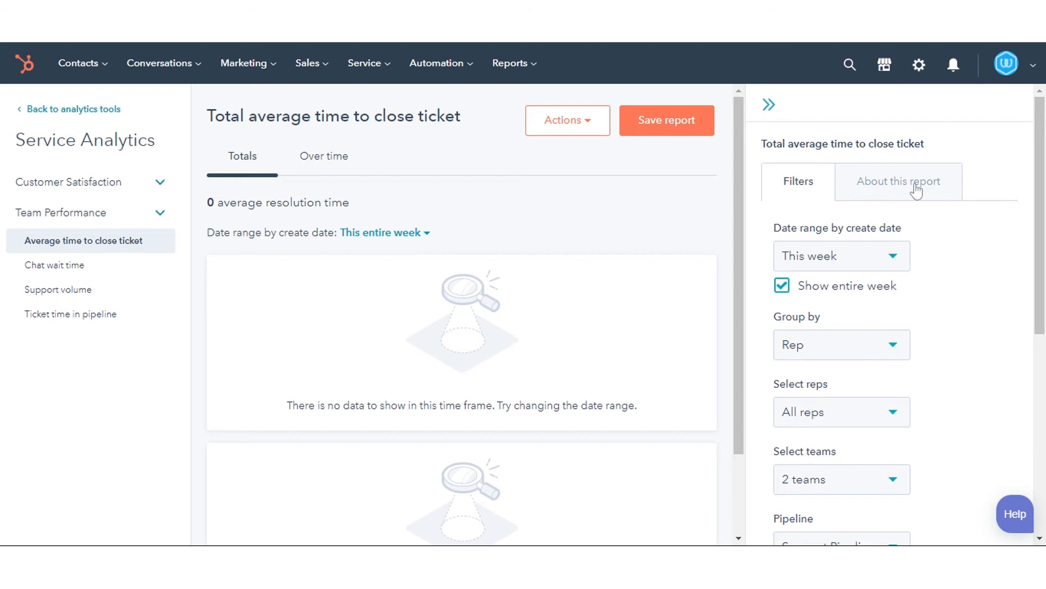
- Show the About this report panel with its description, properties used and definitions
{"action": "left_click", "coordinate": [898, 181]}
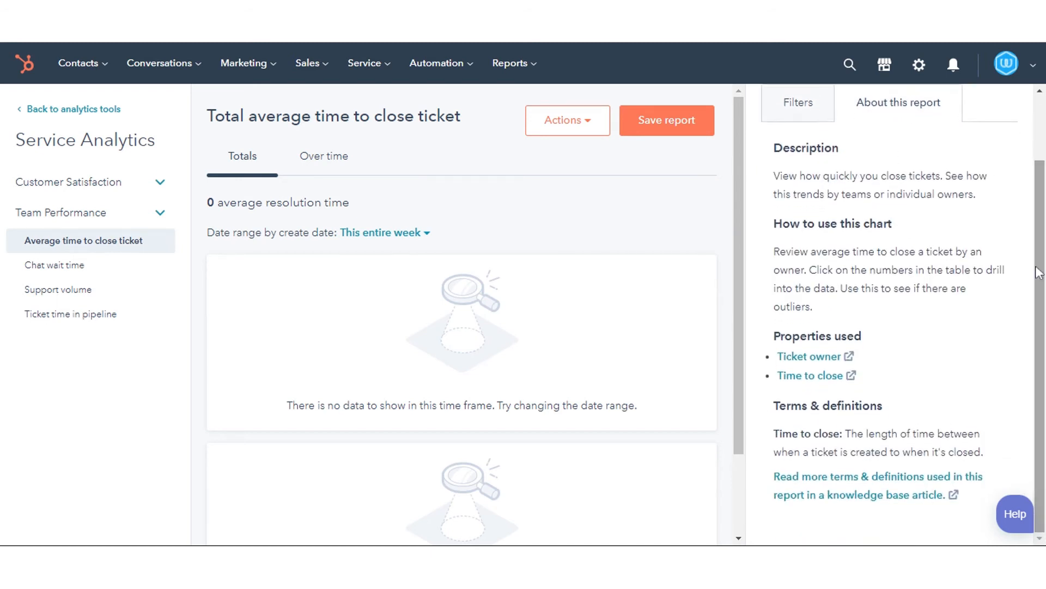
{"action": "mouse_move", "coordinate": [663, 239]}
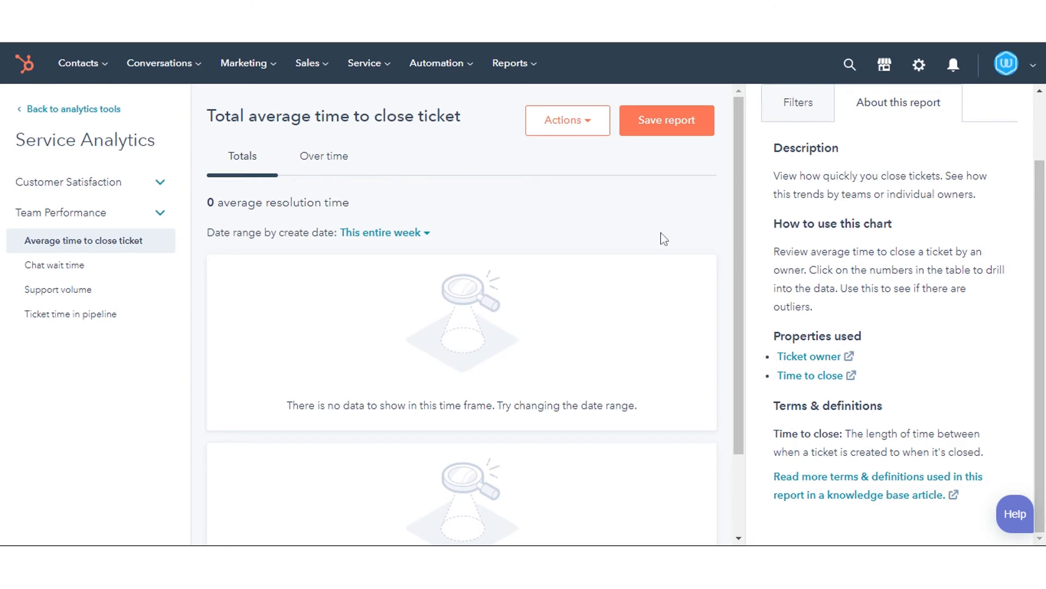
{"action": "left_click", "coordinate": [566, 119]}
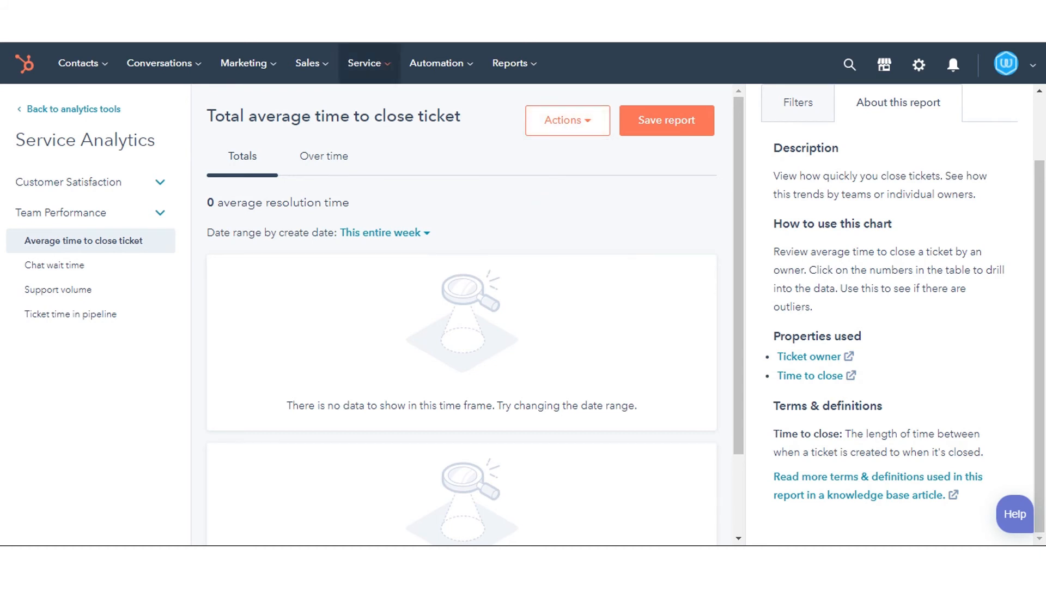
{"action": "mouse_move", "coordinate": [593, 144]}
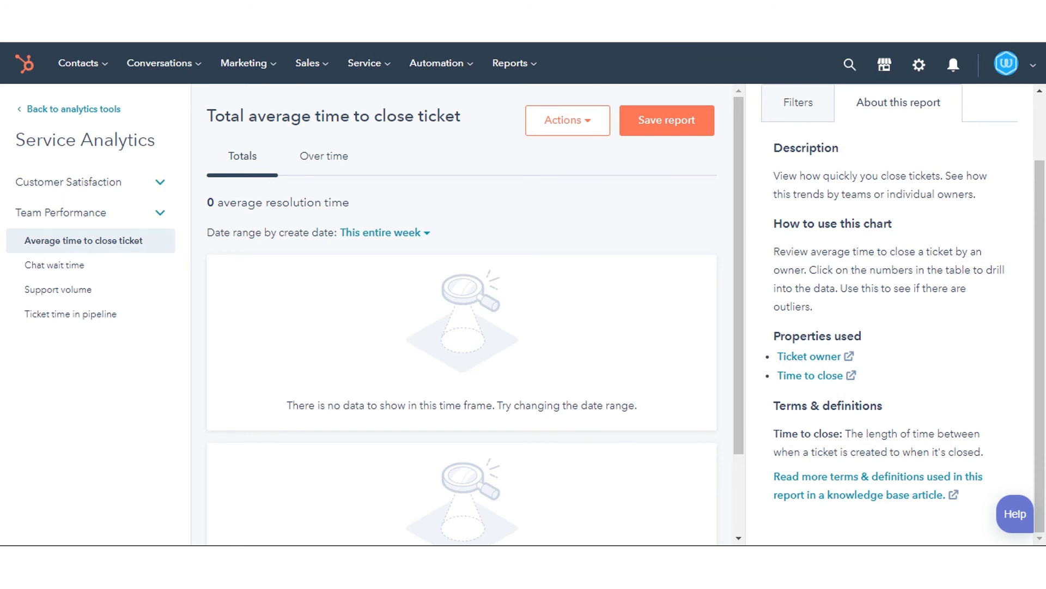
{"action": "left_click", "coordinate": [567, 120]}
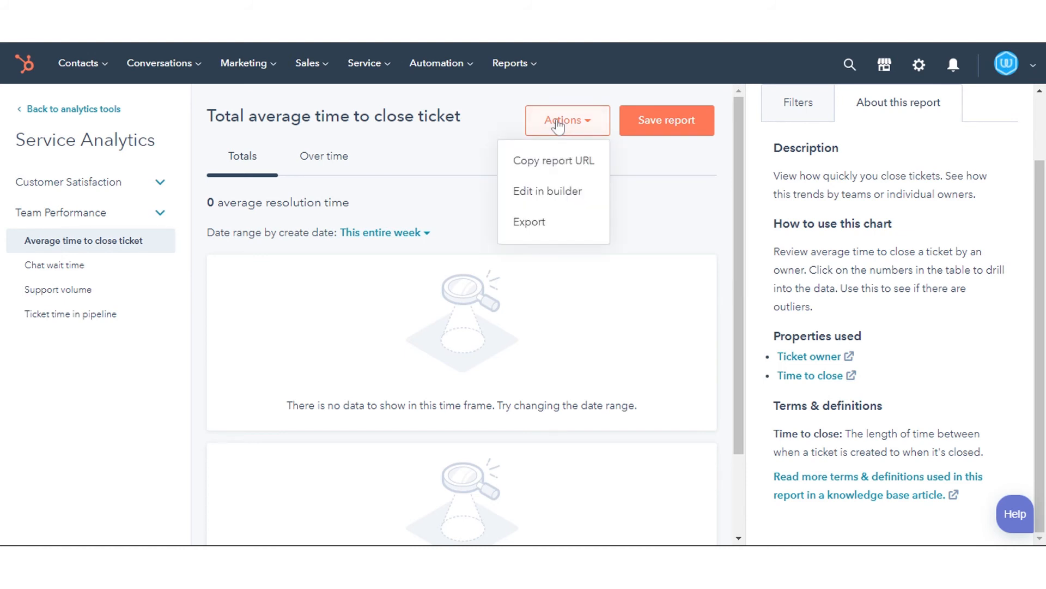
{"action": "mouse_move", "coordinate": [554, 160]}
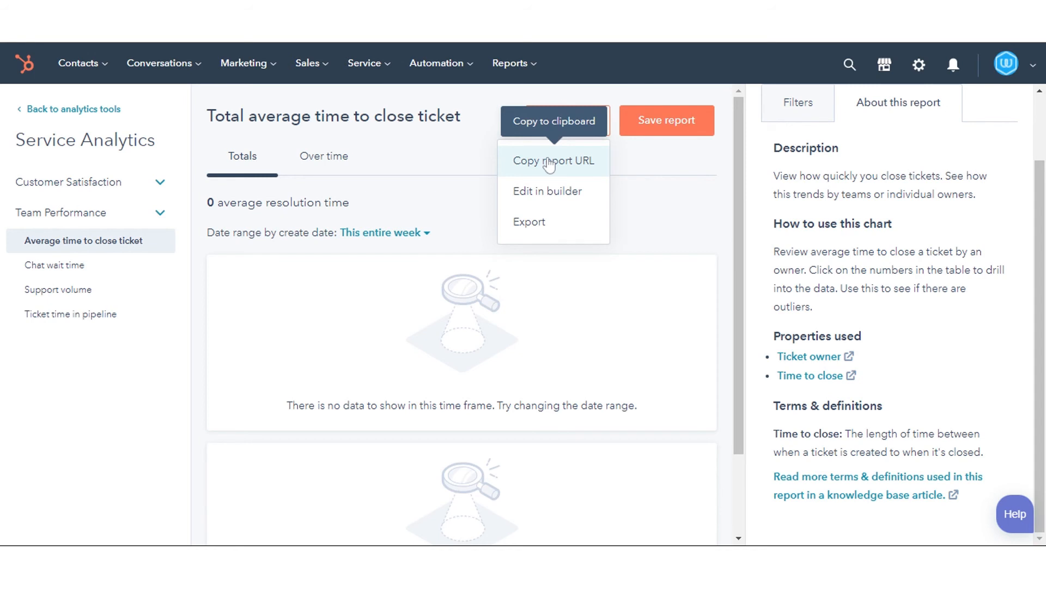
{"action": "mouse_move", "coordinate": [485, 159]}
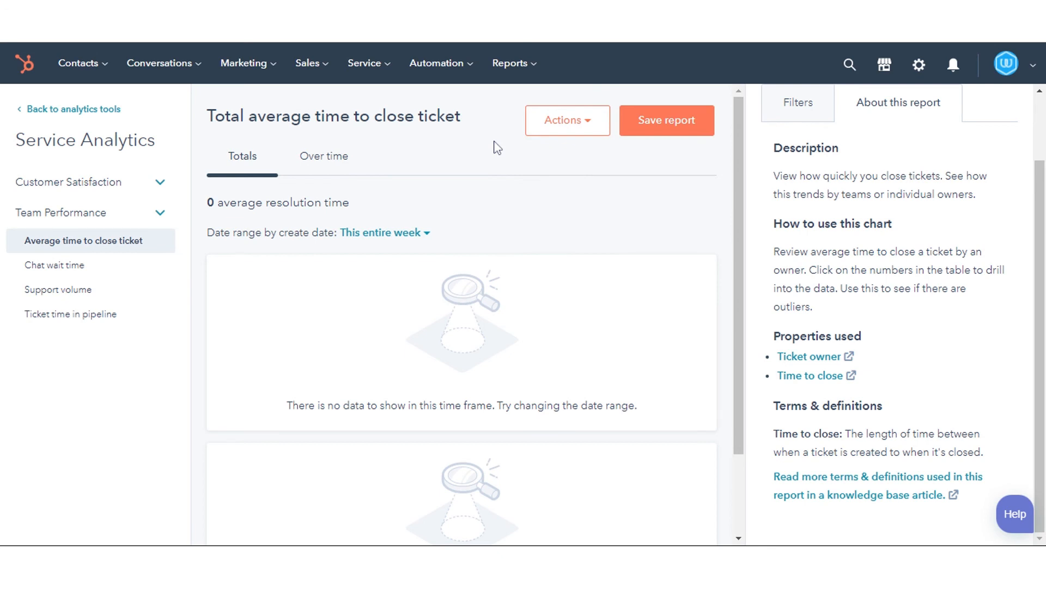
- Save the report as 'New ticket reports' without adding it to a dashboard
{"action": "left_click", "coordinate": [665, 120]}
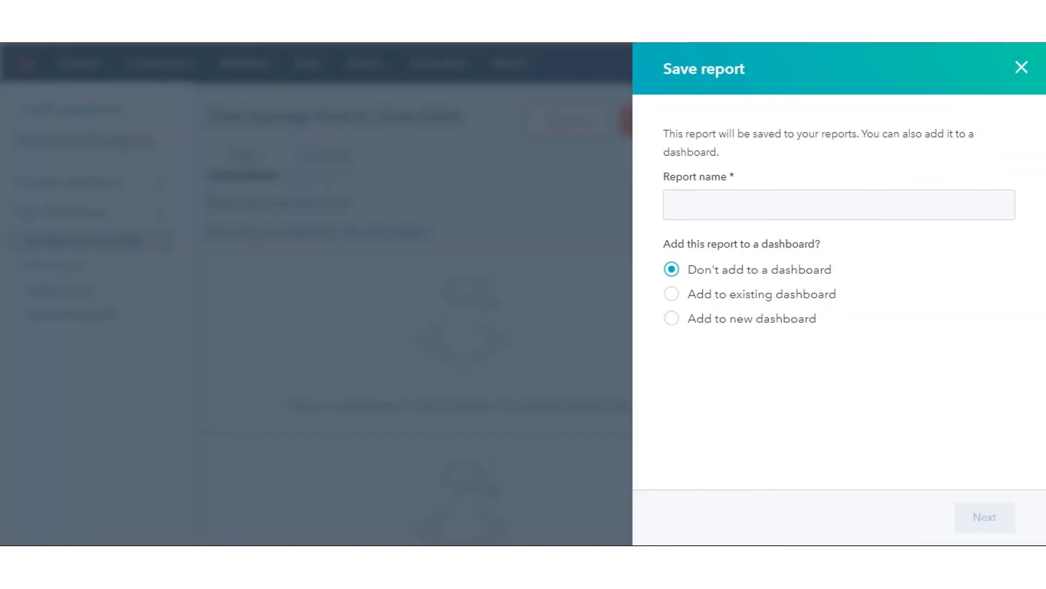
{"action": "type", "text": "New ticket reports"}
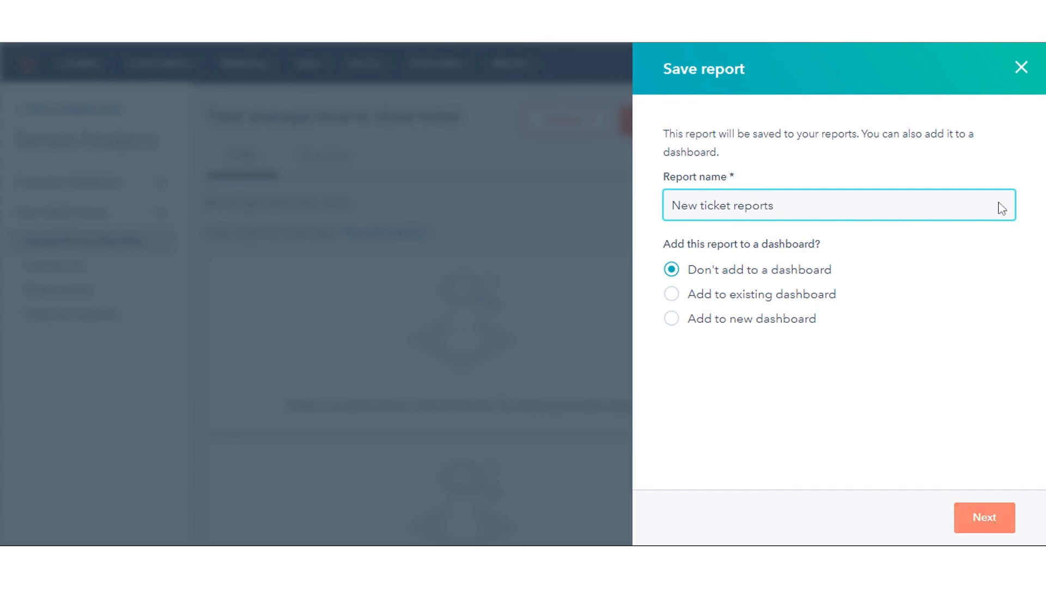
{"action": "left_click", "coordinate": [1021, 66]}
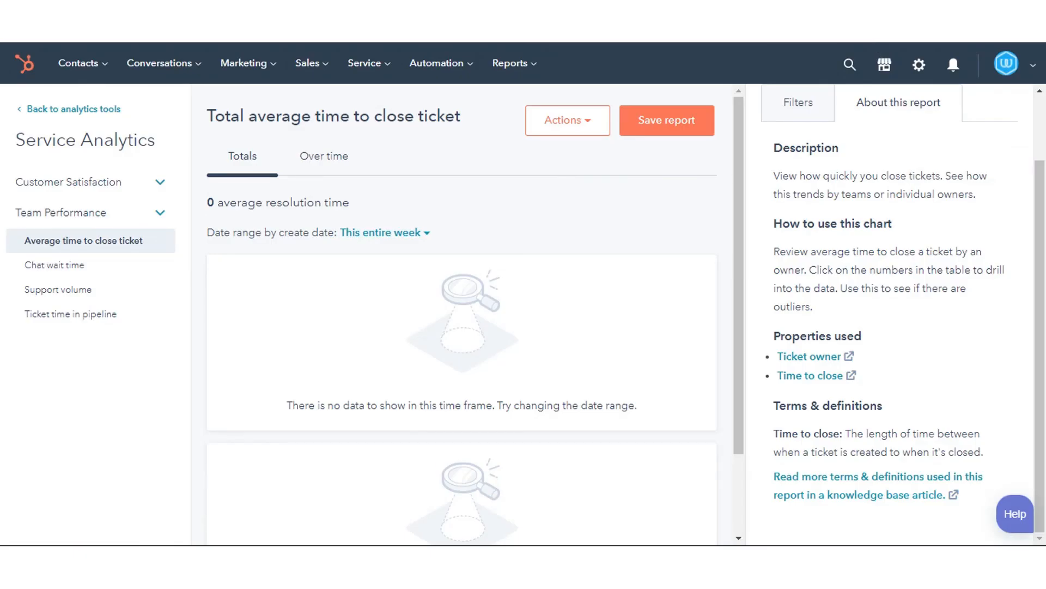